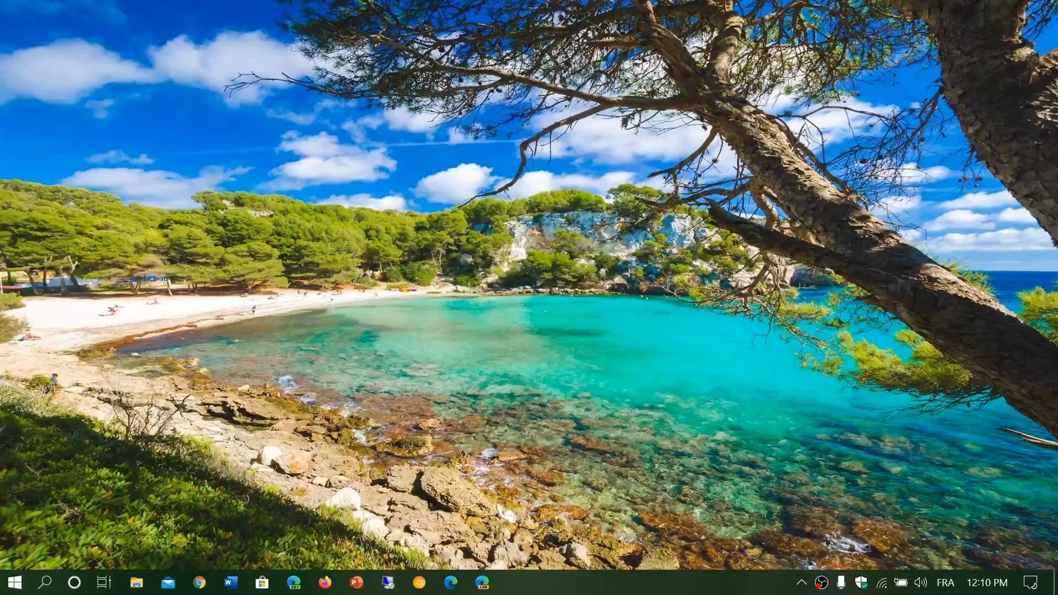
# - Open the Settings home page via the Action Center's All settings tile
pyautogui.click(1032, 583)
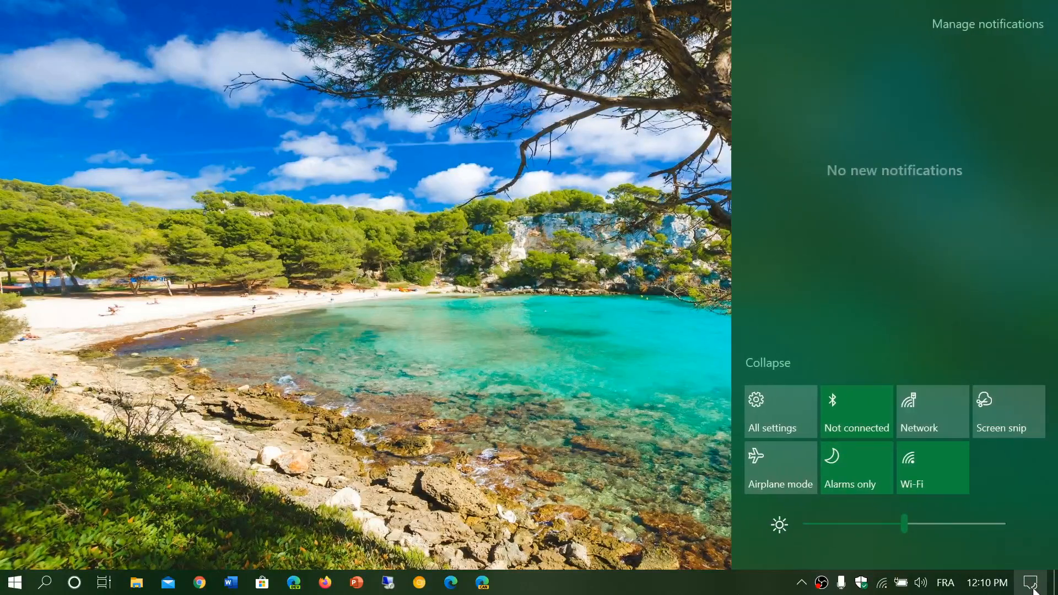
pyautogui.click(778, 412)
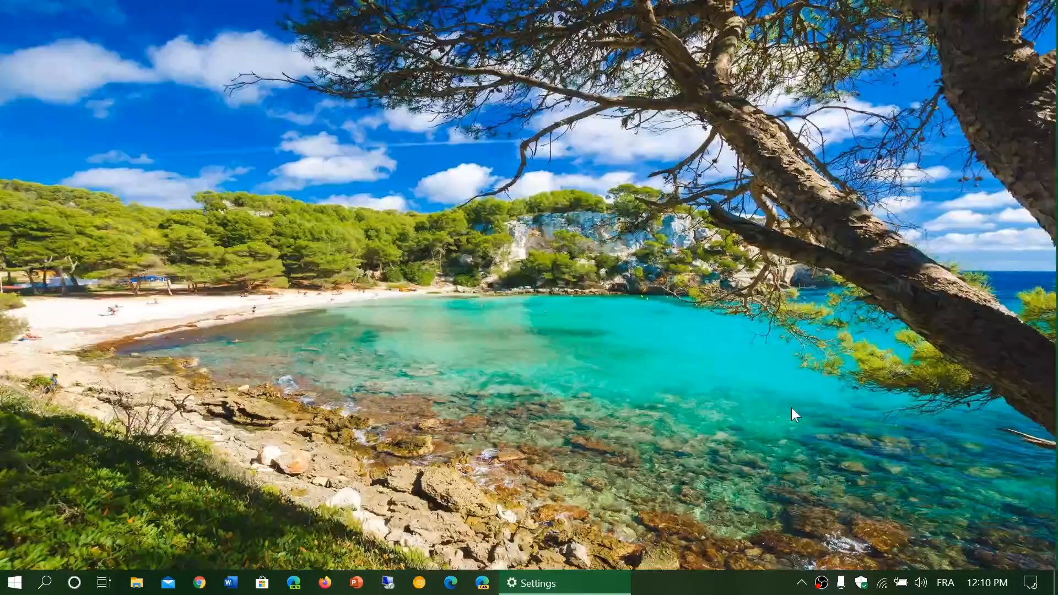
pyautogui.click(533, 583)
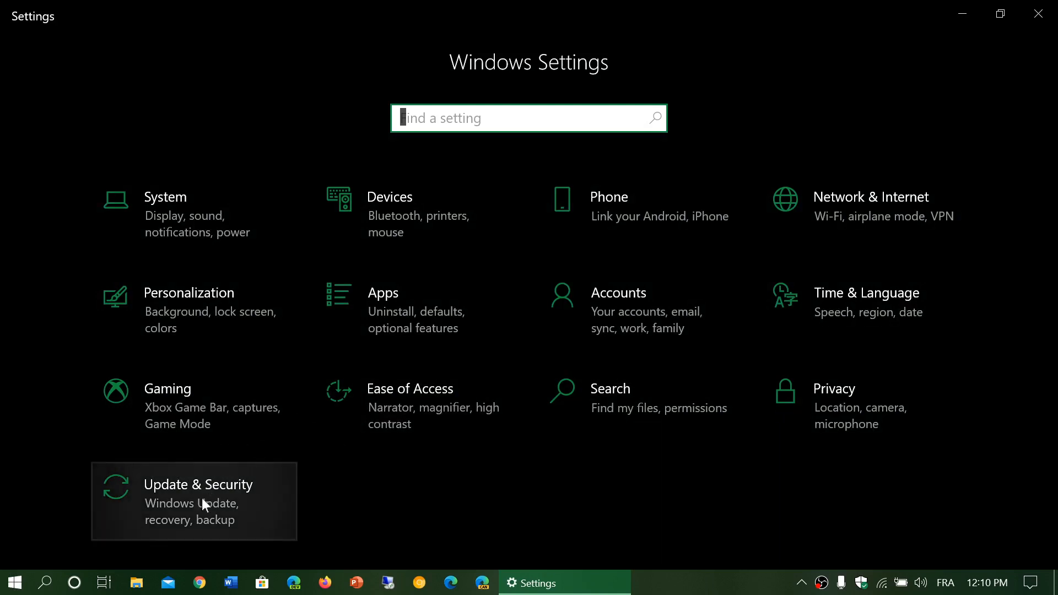
# - Open the Update & Security category to reach Windows Update
pyautogui.click(198, 483)
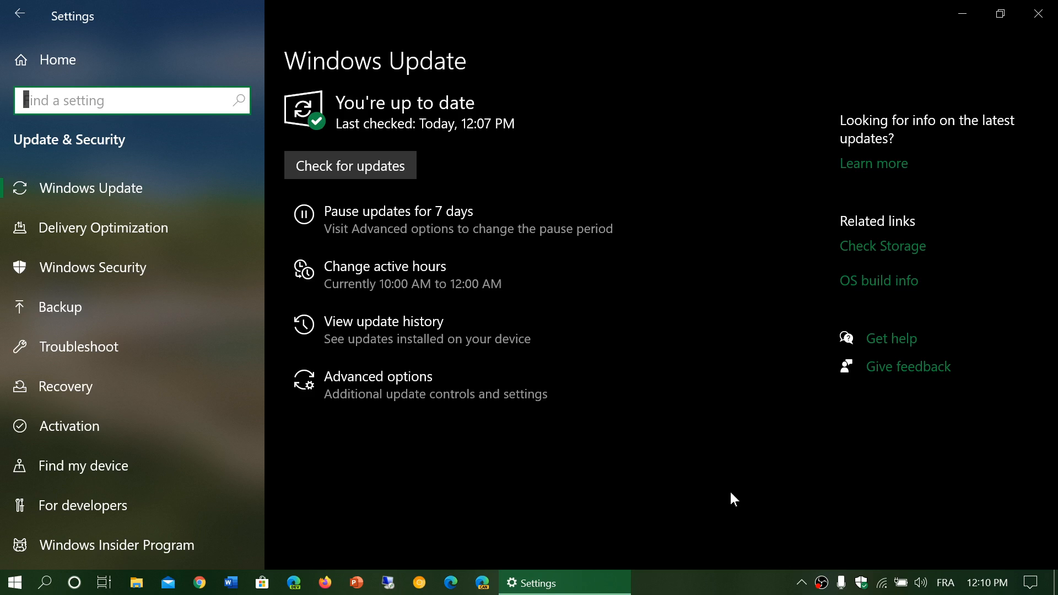
pyautogui.moveTo(709, 256)
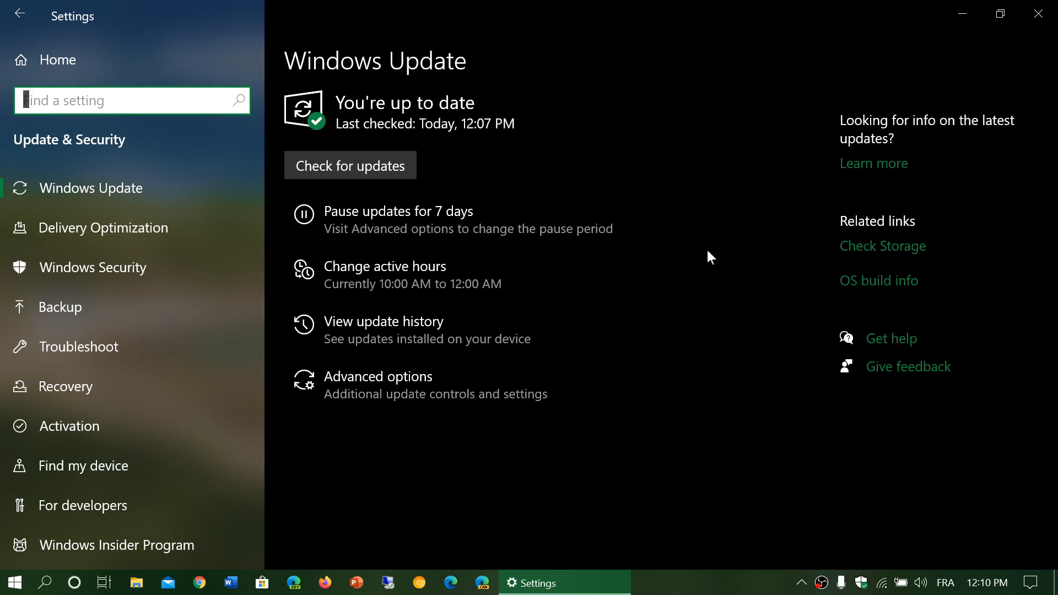
pyautogui.moveTo(481, 334)
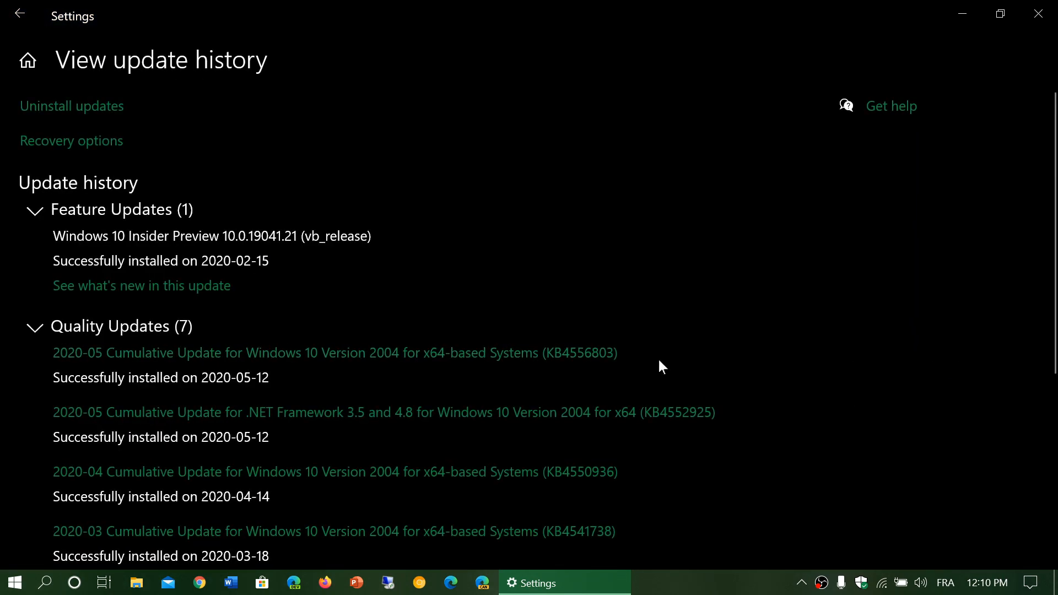
# - Expand Driver Updates (9) in update history, read through them, and close Settings
pyautogui.scroll(-3)
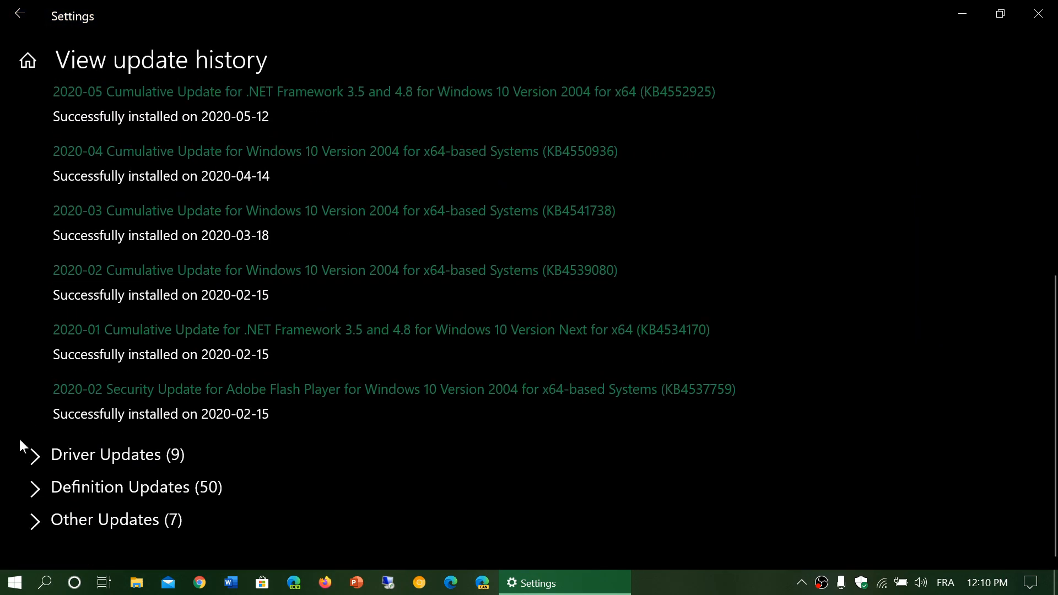
pyautogui.click(106, 454)
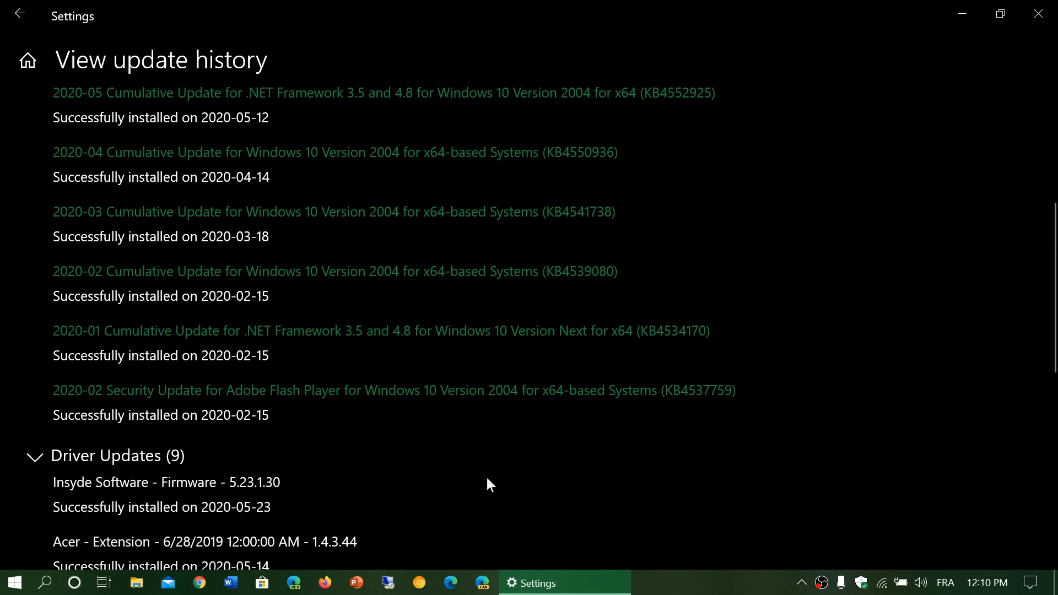
pyautogui.scroll(-3)
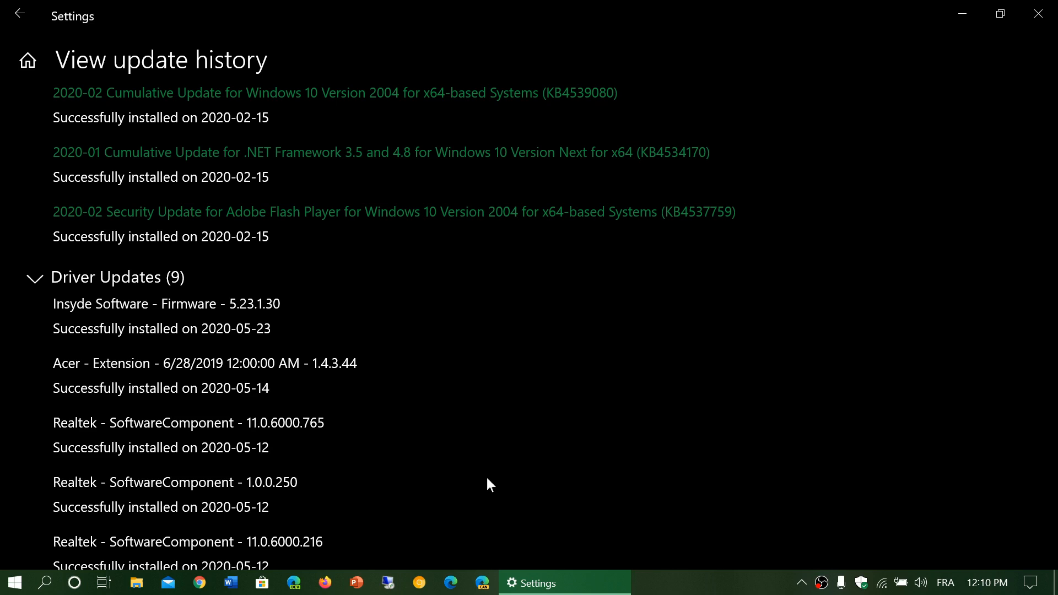
pyautogui.scroll(-3)
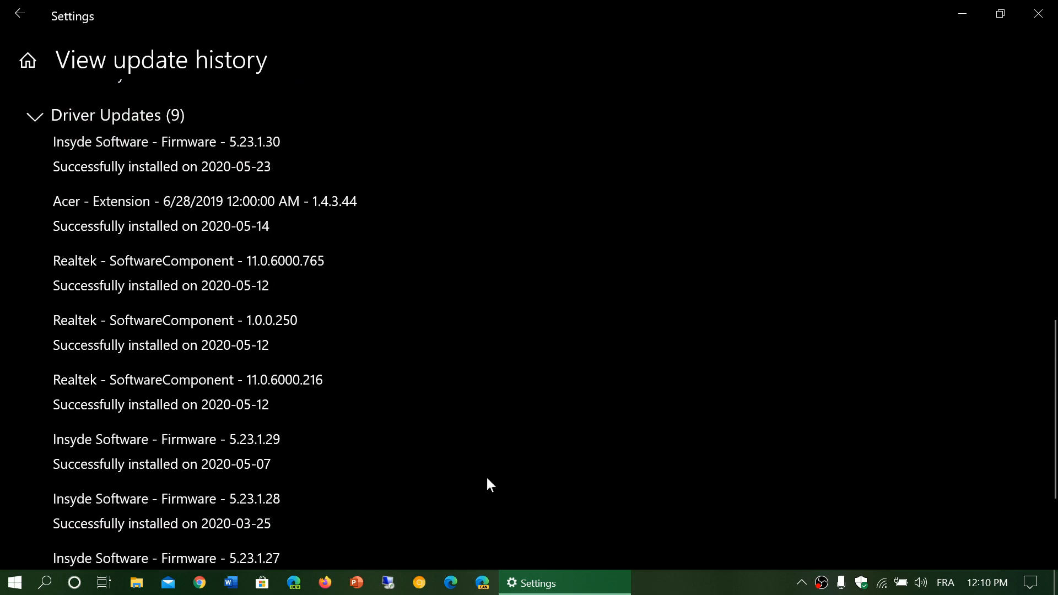
pyautogui.moveTo(412, 386)
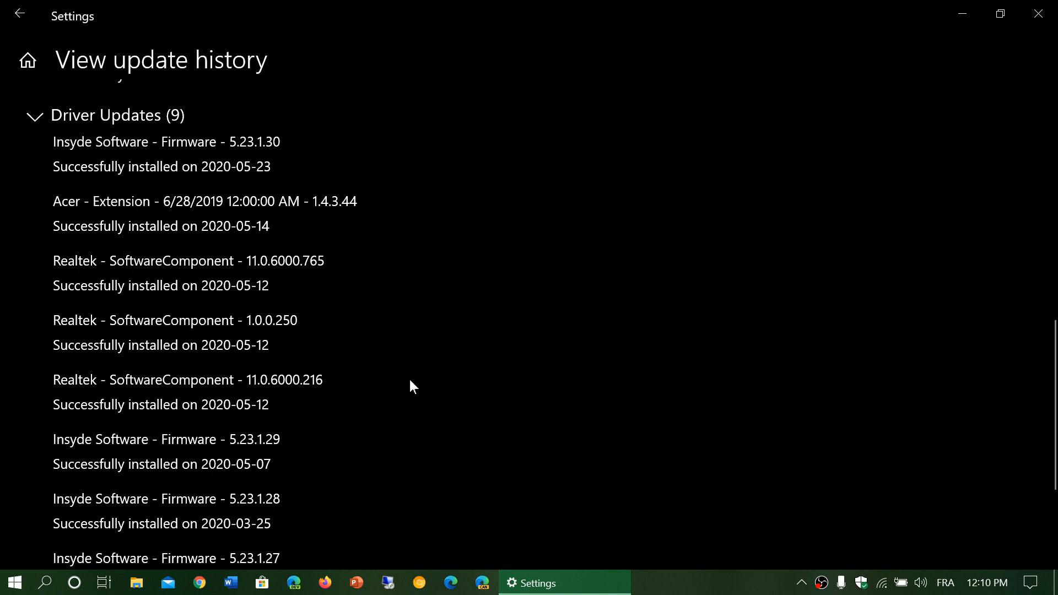
pyautogui.scroll(-3)
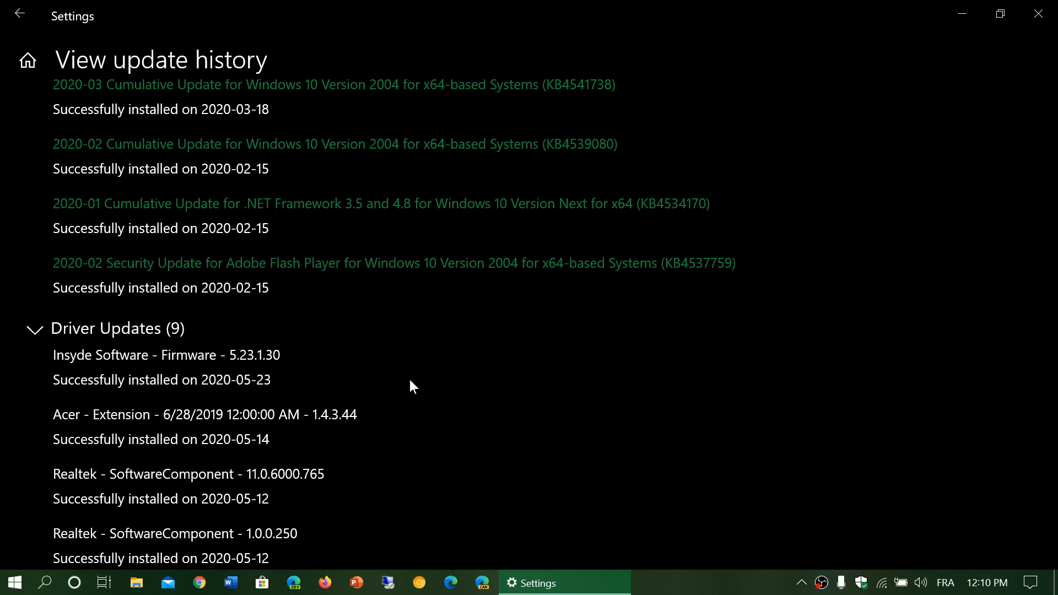
pyautogui.moveTo(1038, 13)
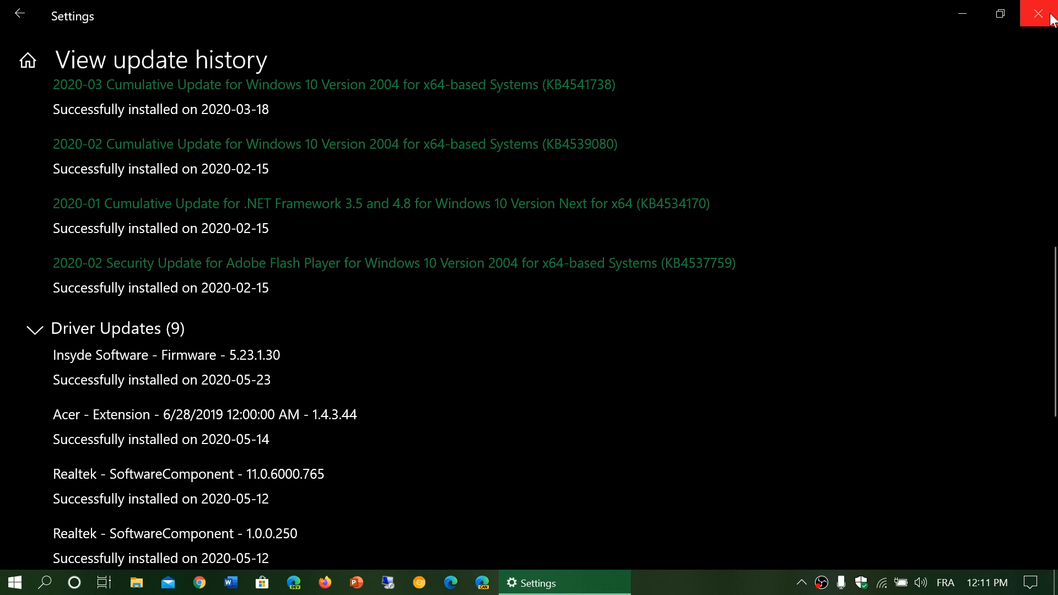
pyautogui.scroll(-3)
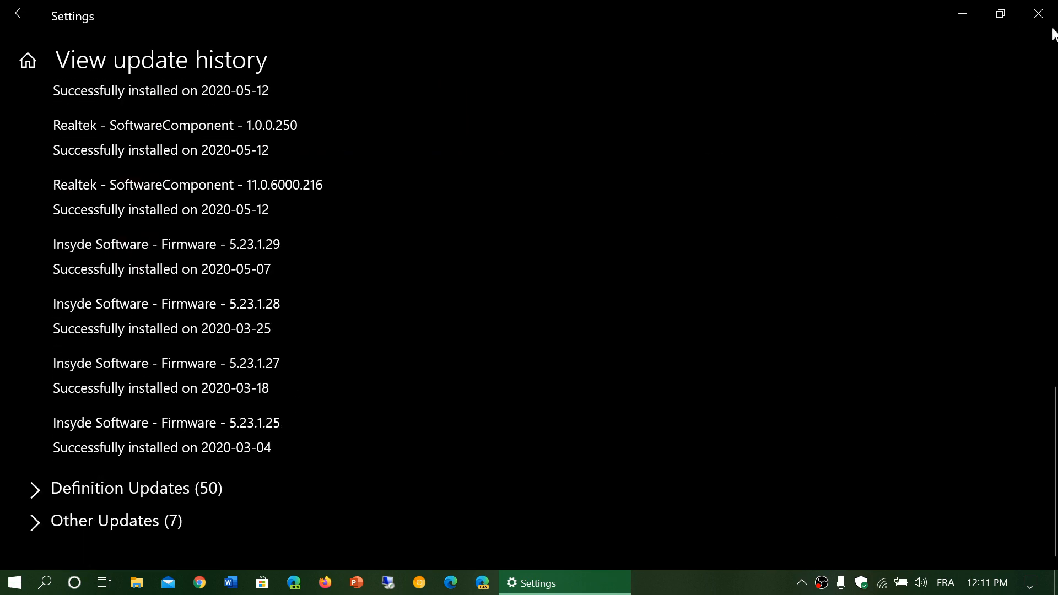
pyautogui.click(1037, 12)
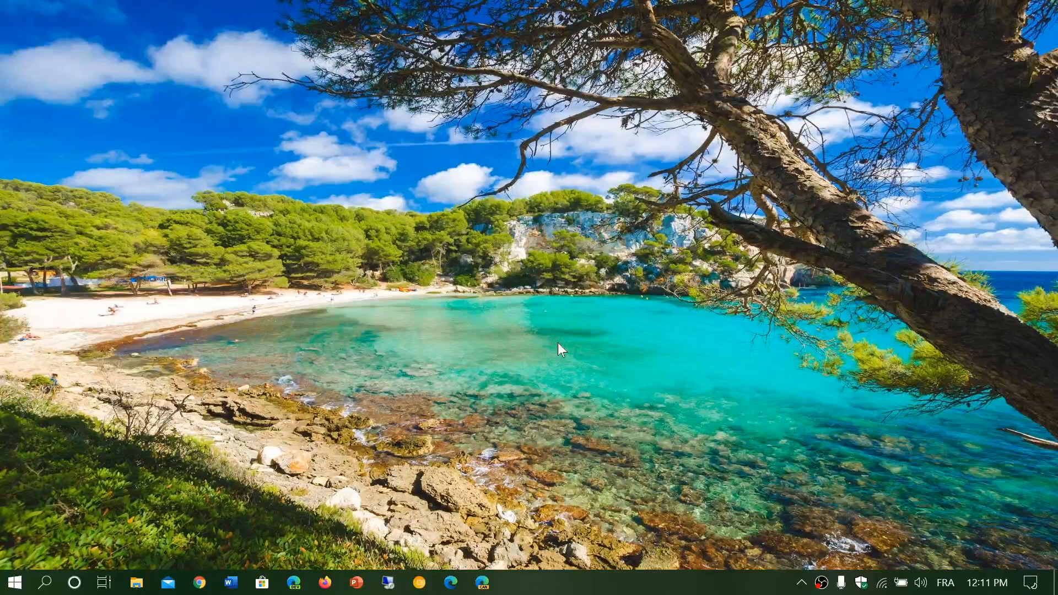
pyautogui.moveTo(583, 348)
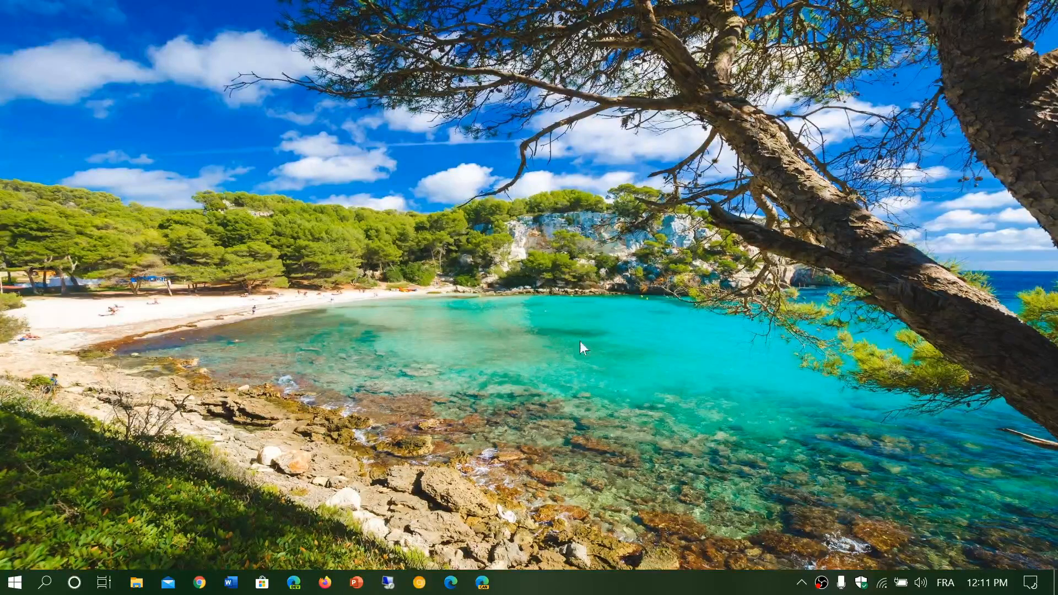
# - Launch the NVIDIA Control Panel from the hidden system tray icons
pyautogui.click(801, 582)
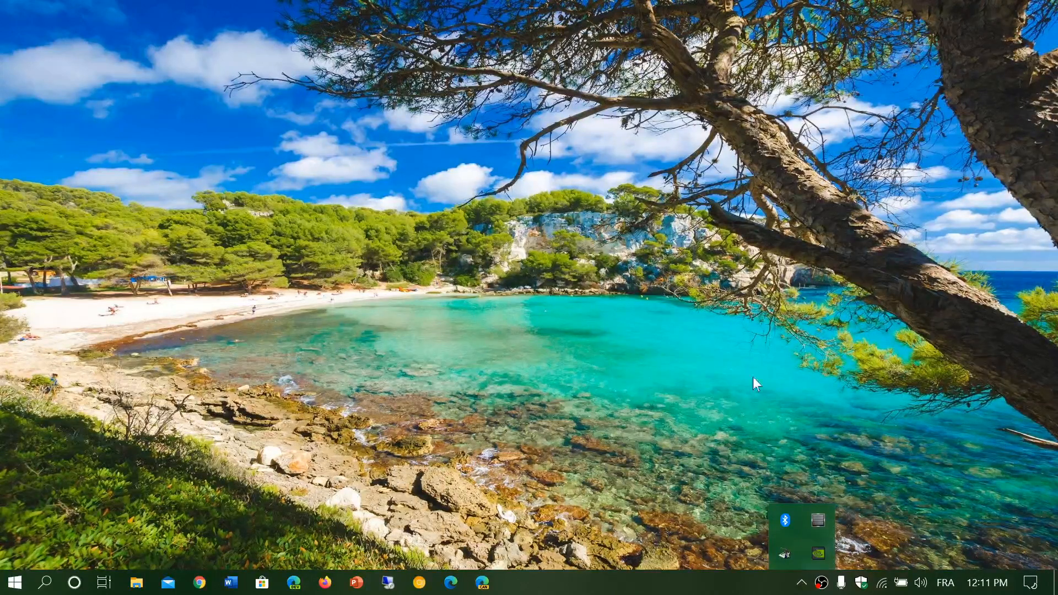
pyautogui.moveTo(687, 442)
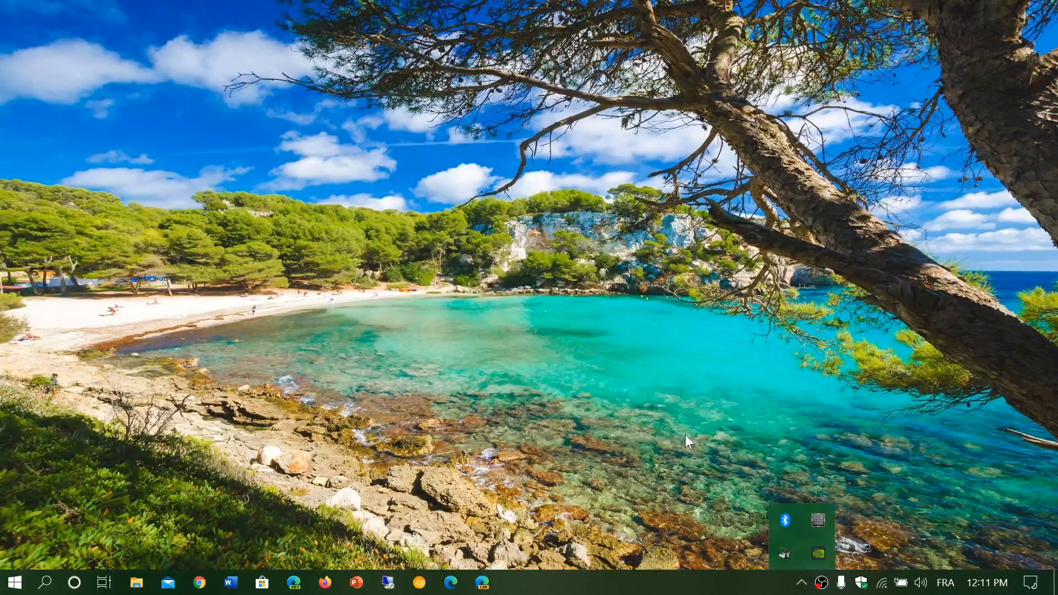
pyautogui.click(800, 581)
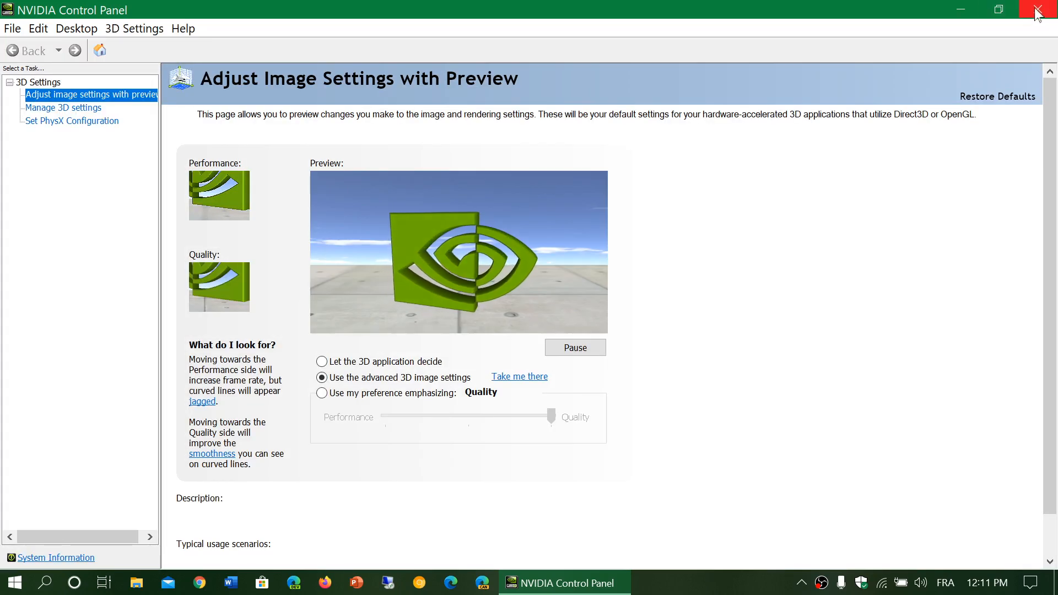
# - Close the NVIDIA Control Panel after viewing Adjust Image Settings with Preview
pyautogui.click(1040, 10)
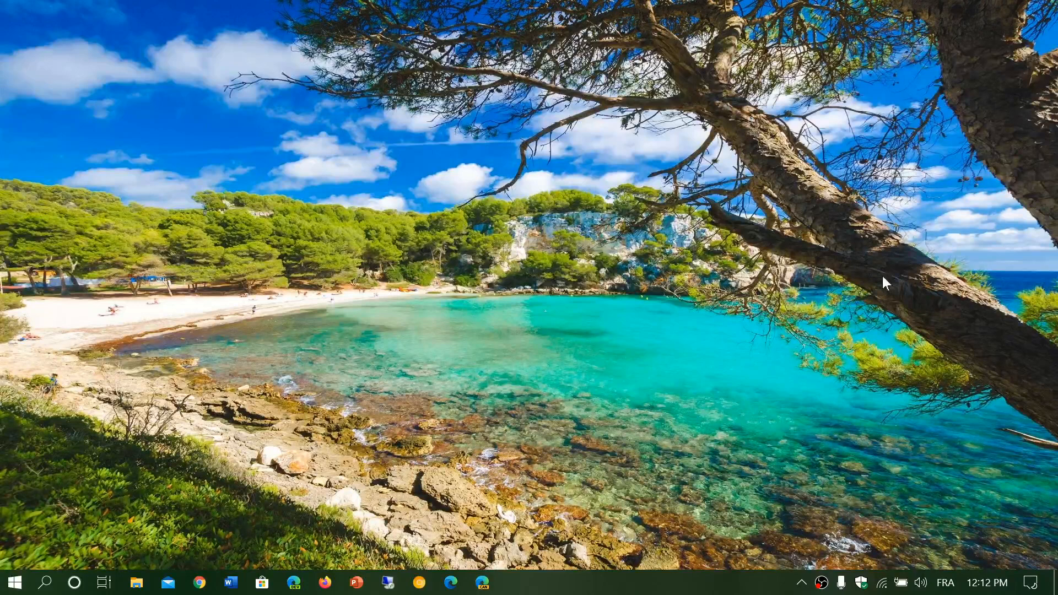
pyautogui.moveTo(303, 449)
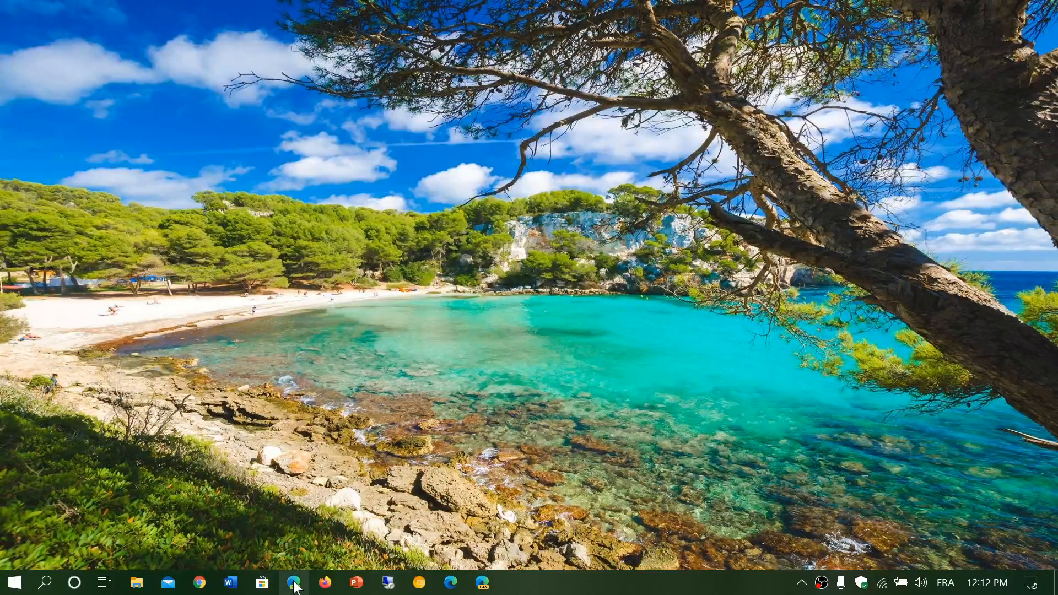
# - In Edge, search Google for 'acer nitro 5 drivers' and scroll the results
pyautogui.click(294, 582)
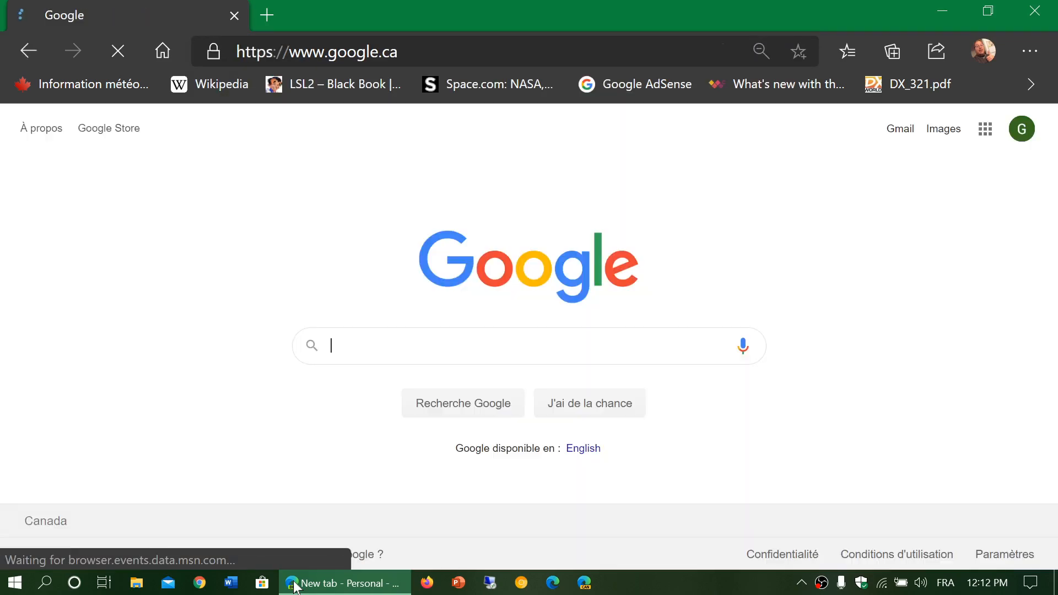
pyautogui.write('acer nitro 5 dr')
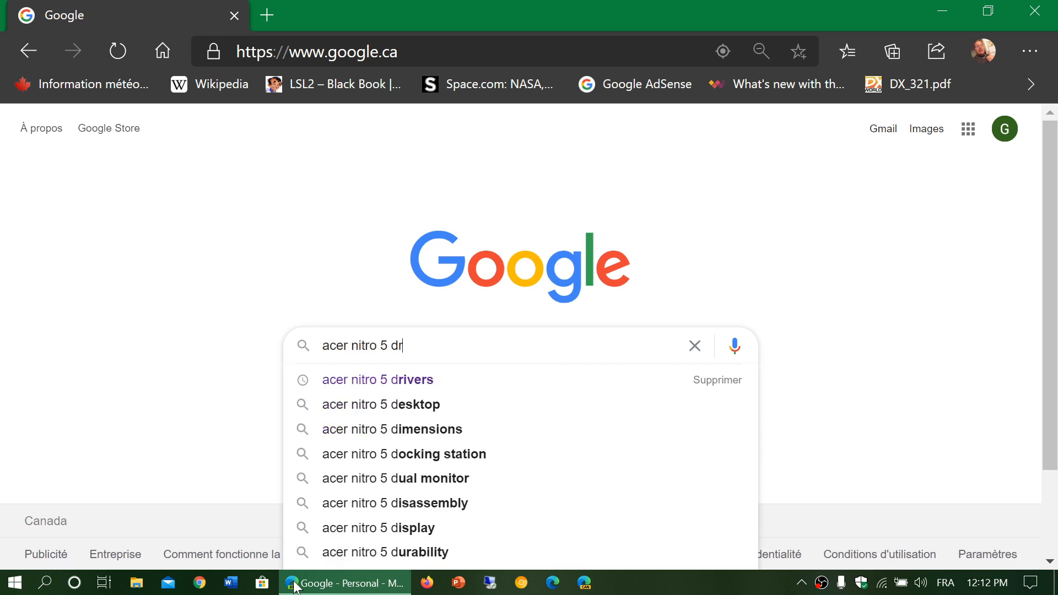
pyautogui.click(378, 379)
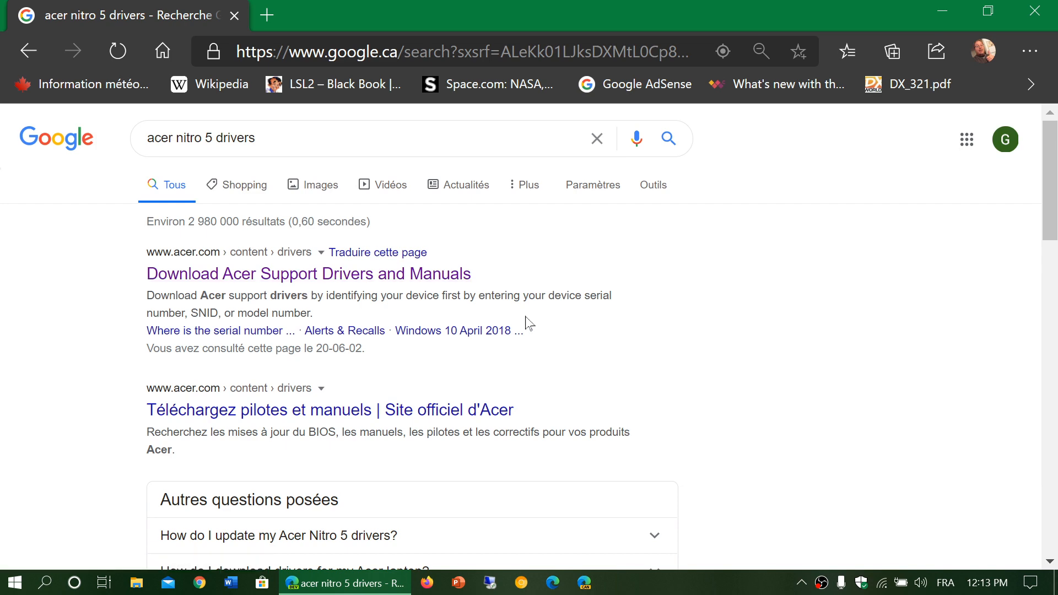
pyautogui.scroll(-3)
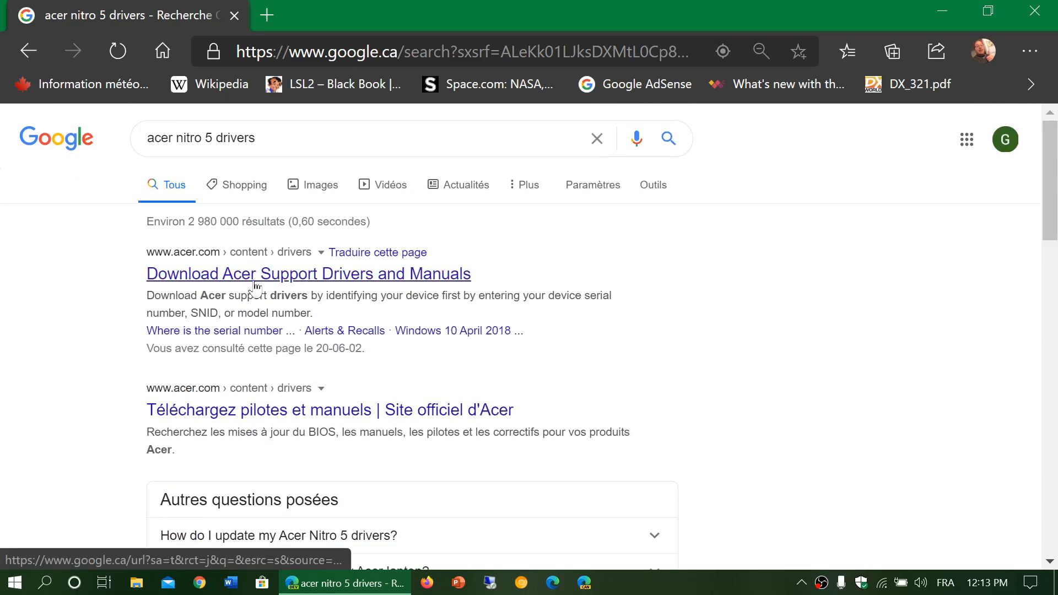
# - Open Acer's Drivers and Manuals page, scroll it, then close Edge
pyautogui.click(308, 273)
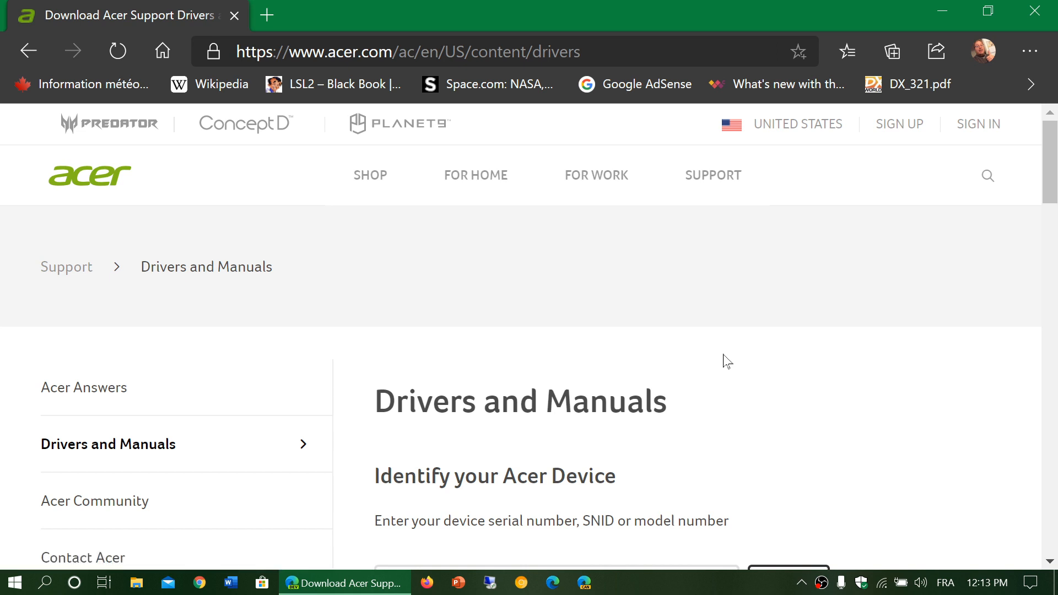
pyautogui.scroll(-3)
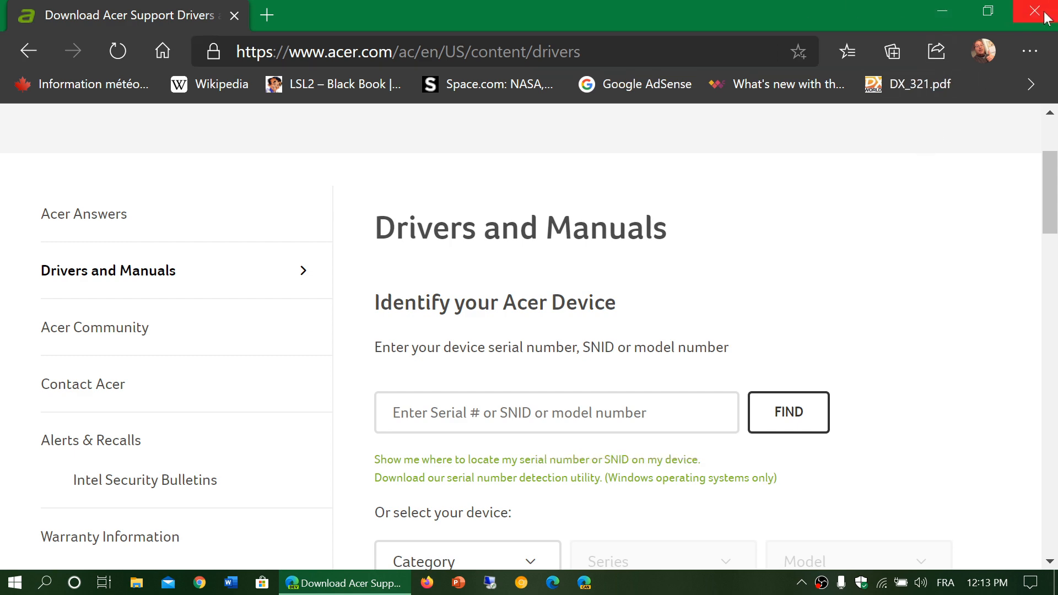
pyautogui.click(1045, 12)
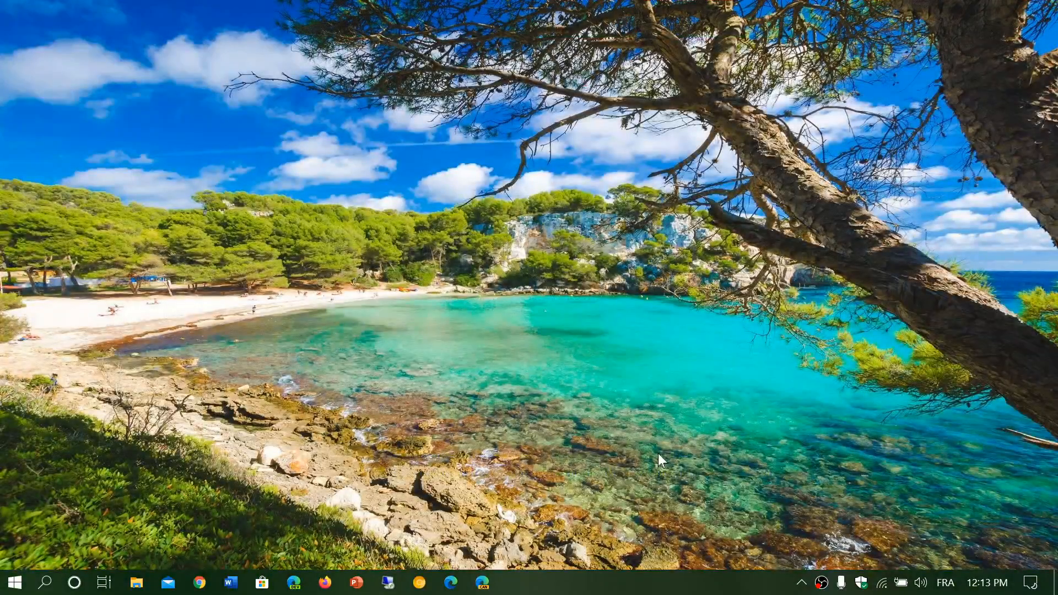